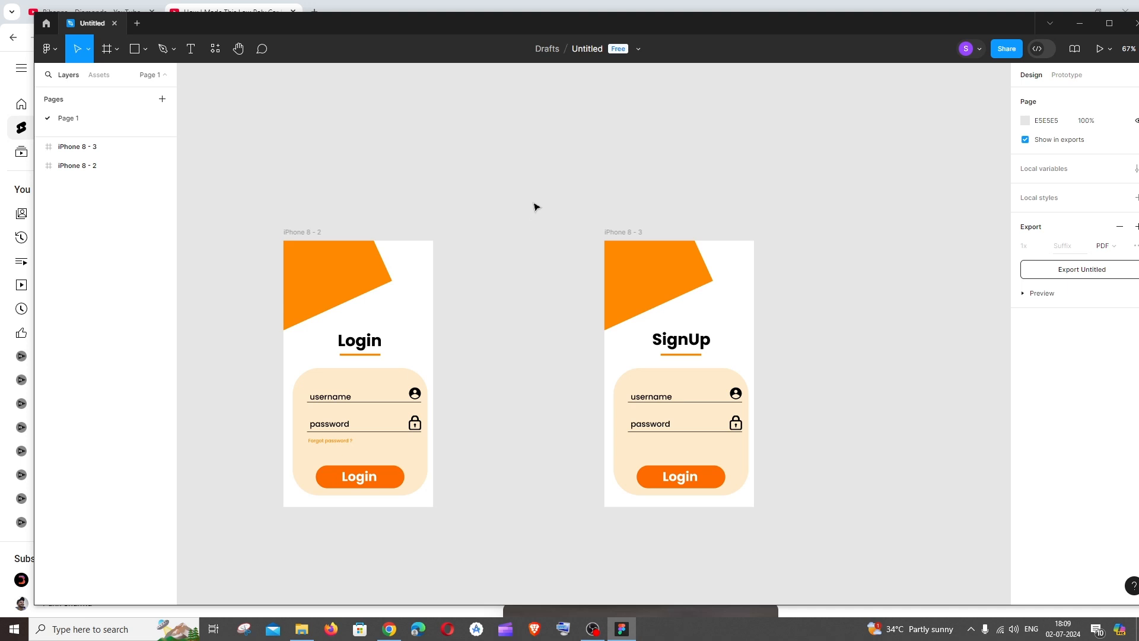
mouse_move(534, 210)
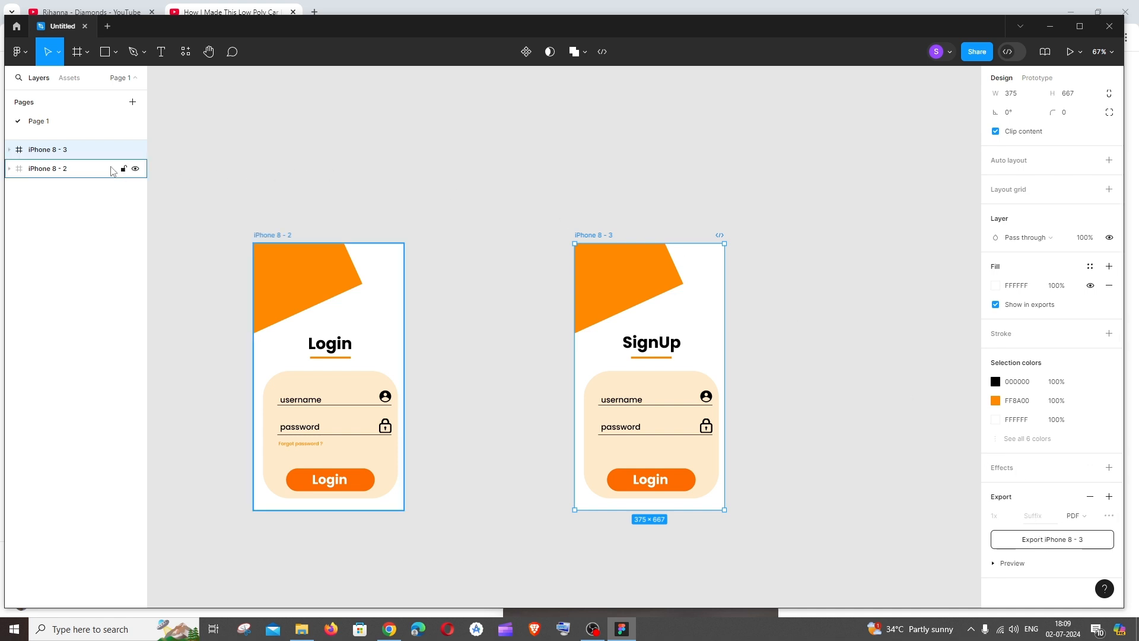
Select the iPhone 8 - 2 Login frame and open Figma's main menu
click(47, 168)
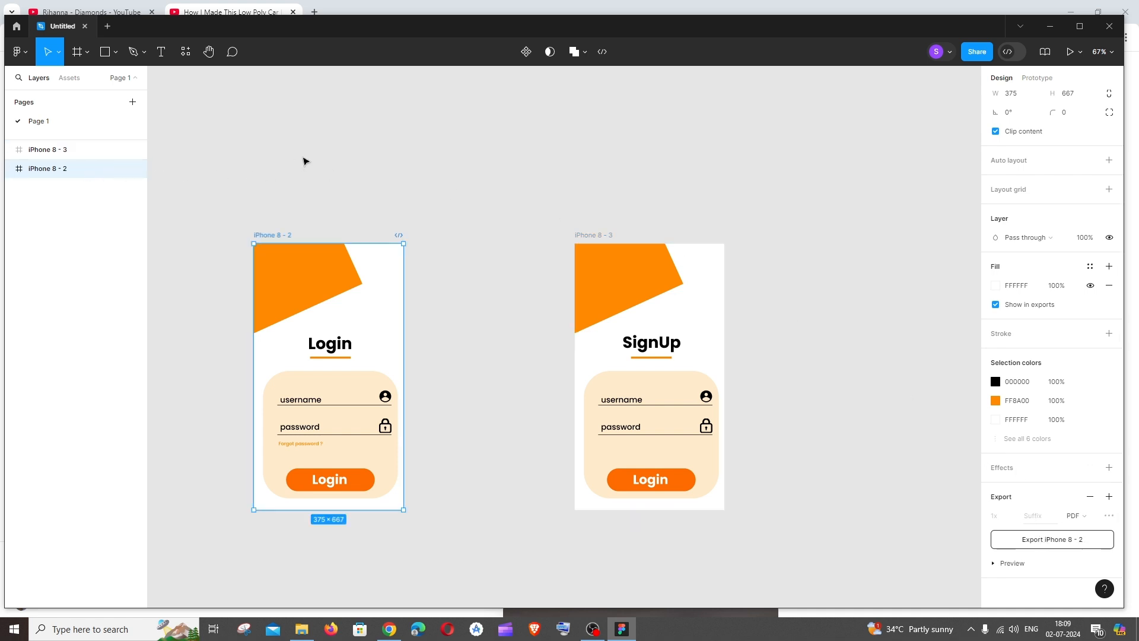
mouse_move(393, 87)
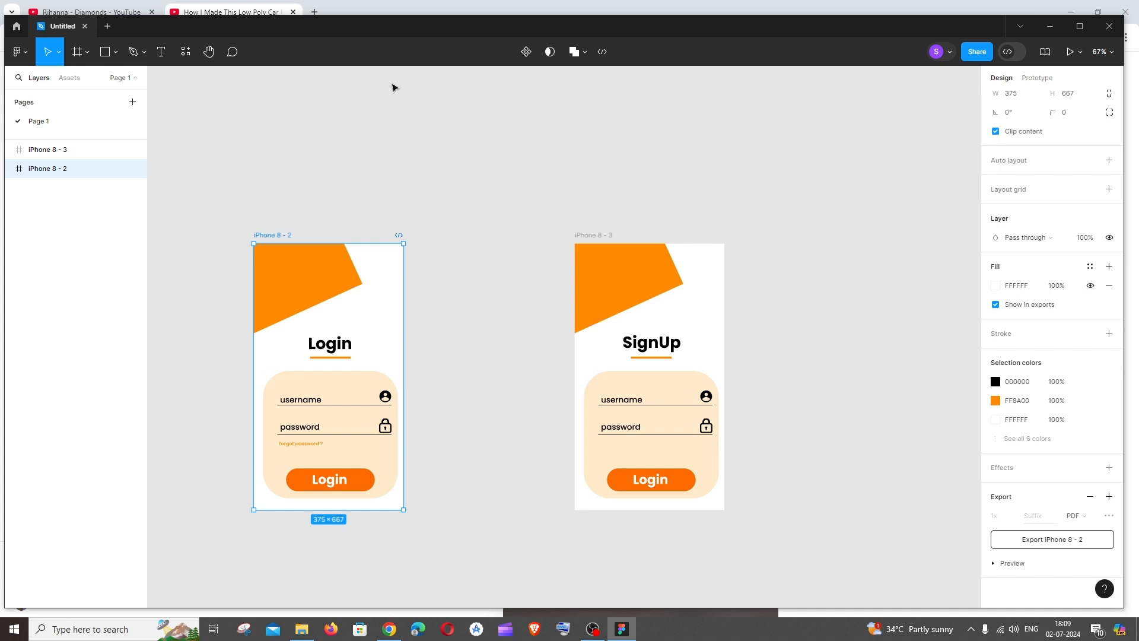
mouse_move(16, 52)
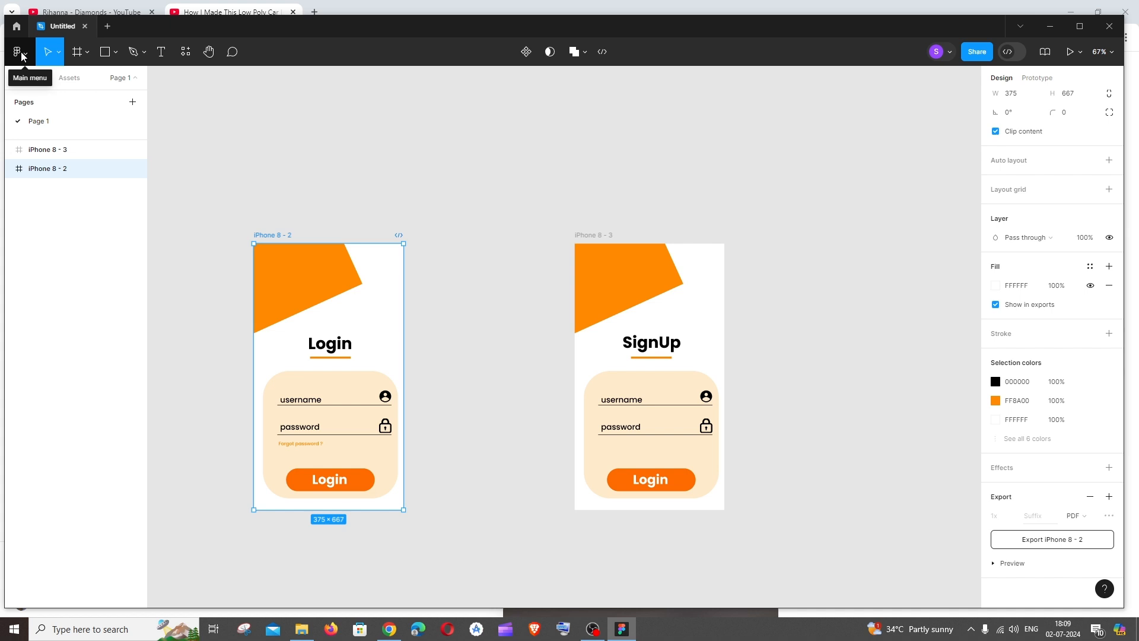
click(16, 52)
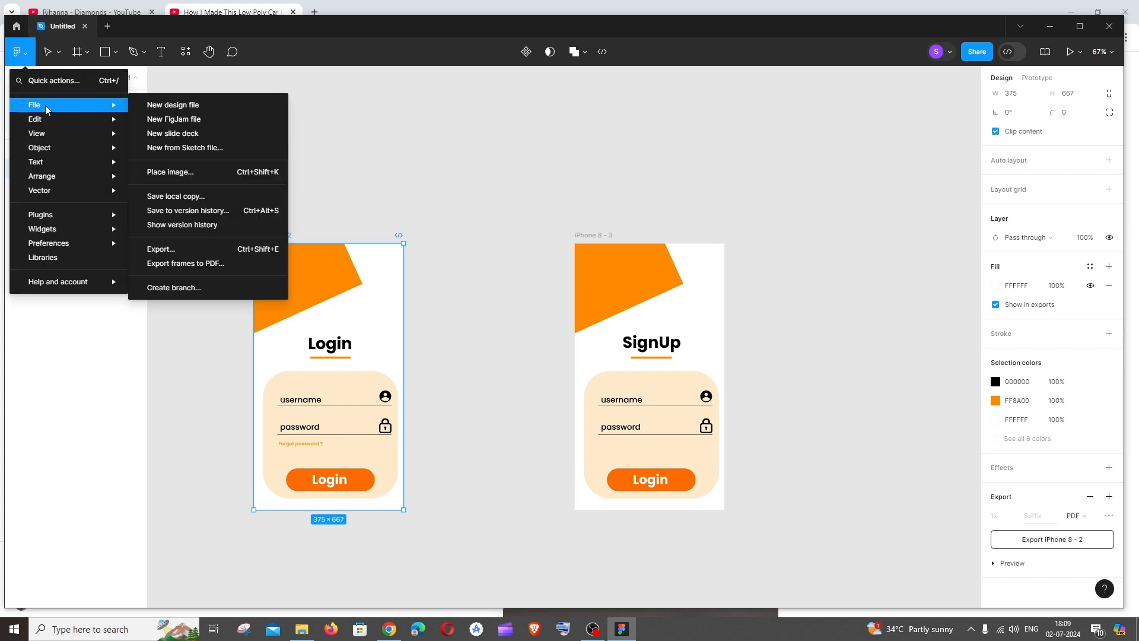
mouse_move(188, 268)
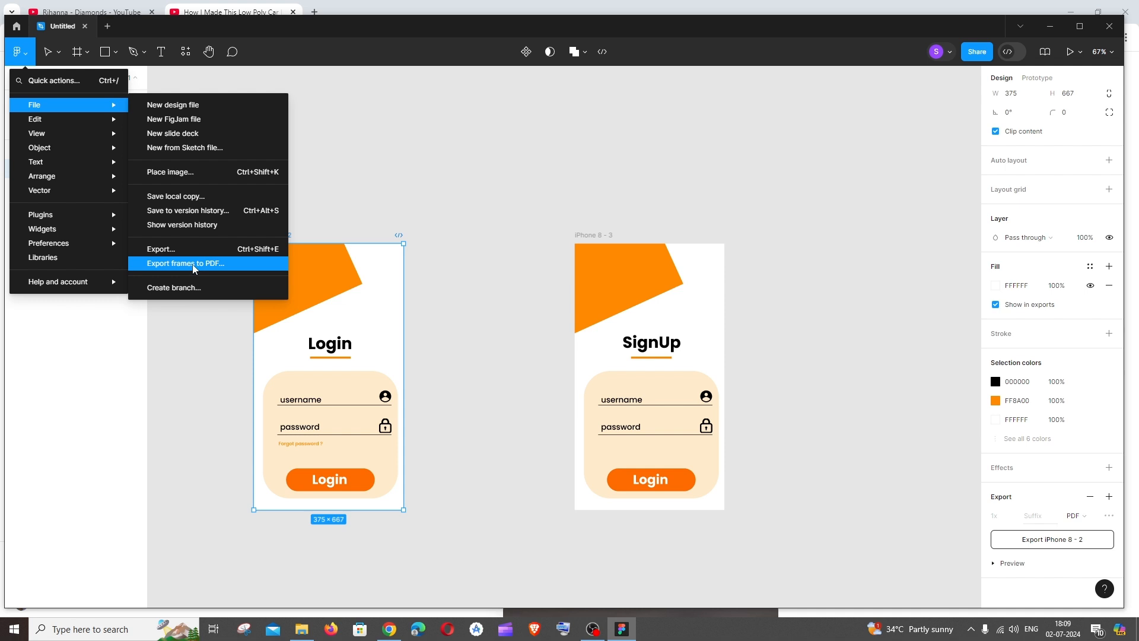
Export the frames as Untitled.pdf into Downloads, then show the Downloads folder
click(186, 263)
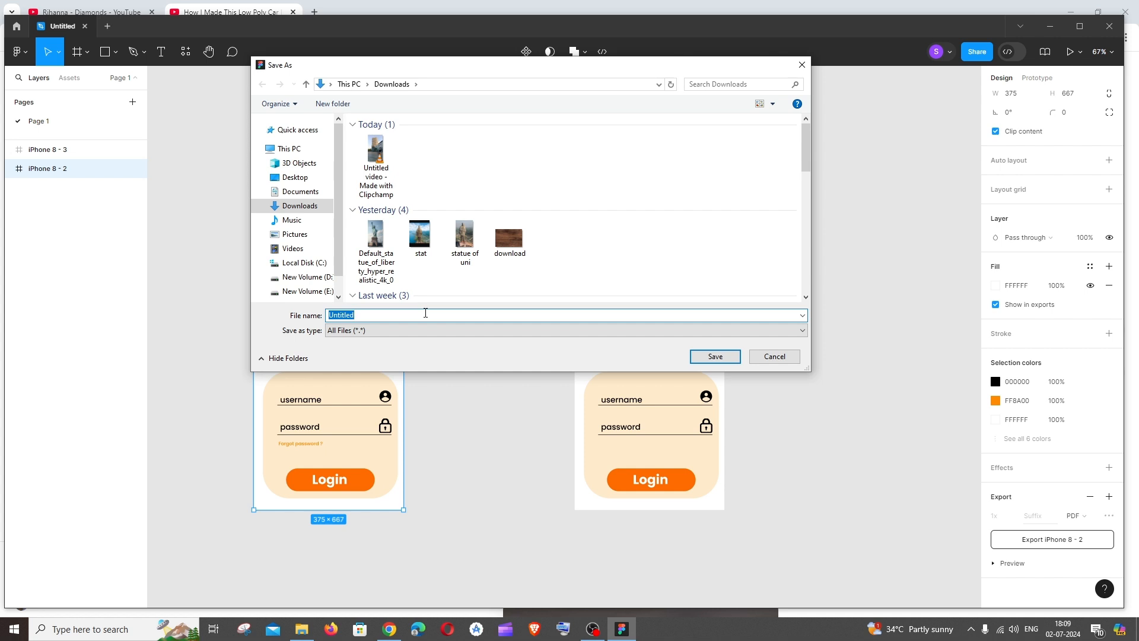
mouse_move(462, 176)
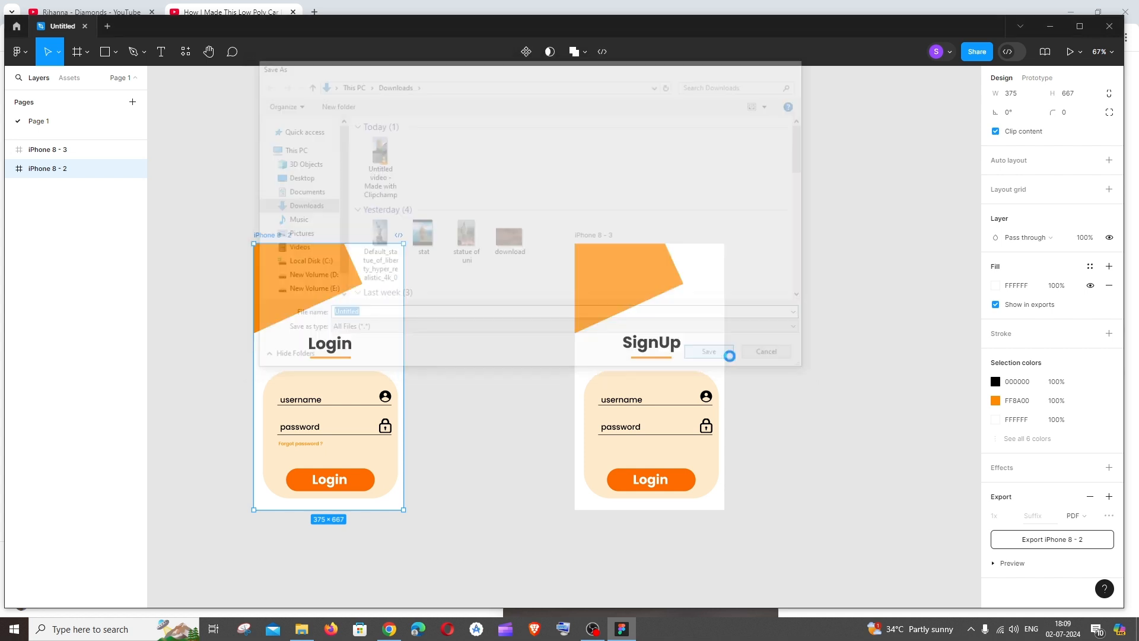
click(705, 352)
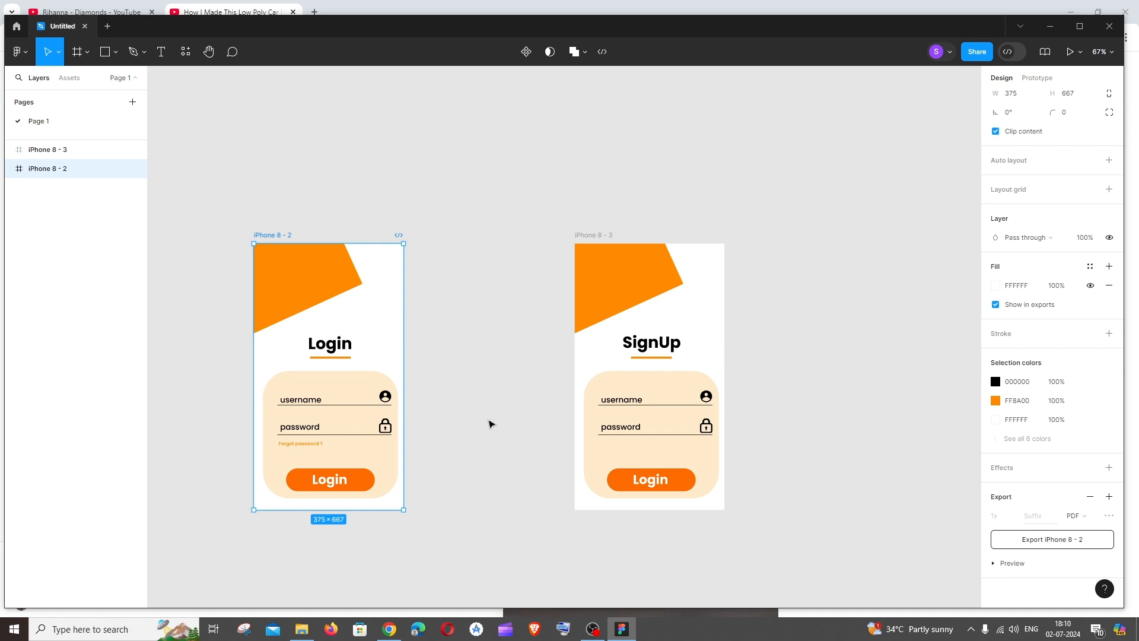
mouse_move(407, 288)
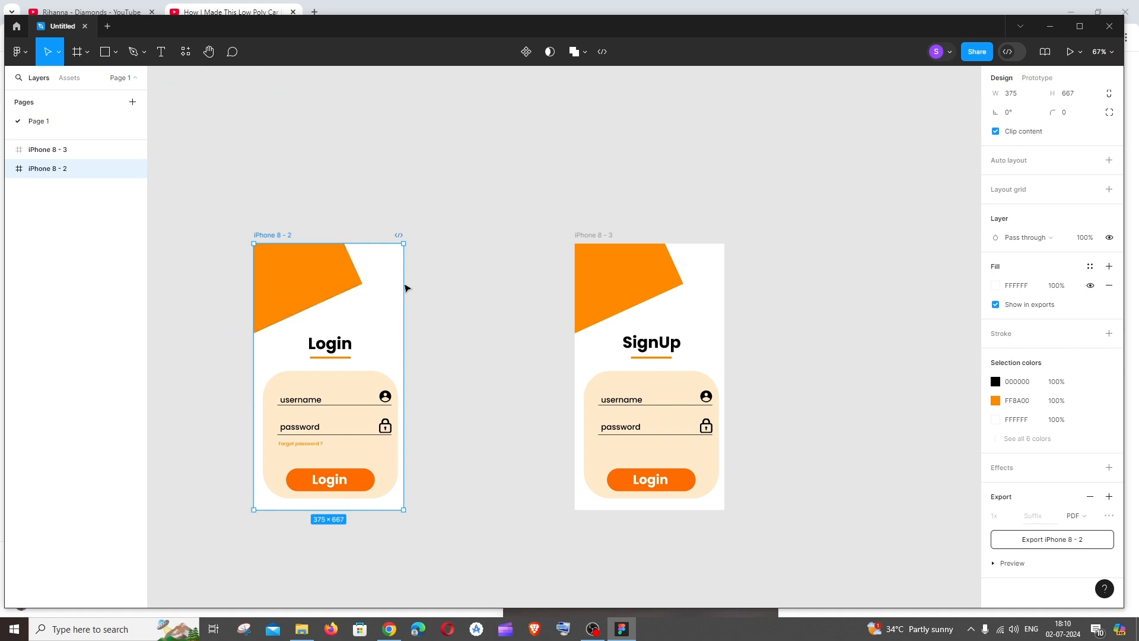
mouse_move(484, 343)
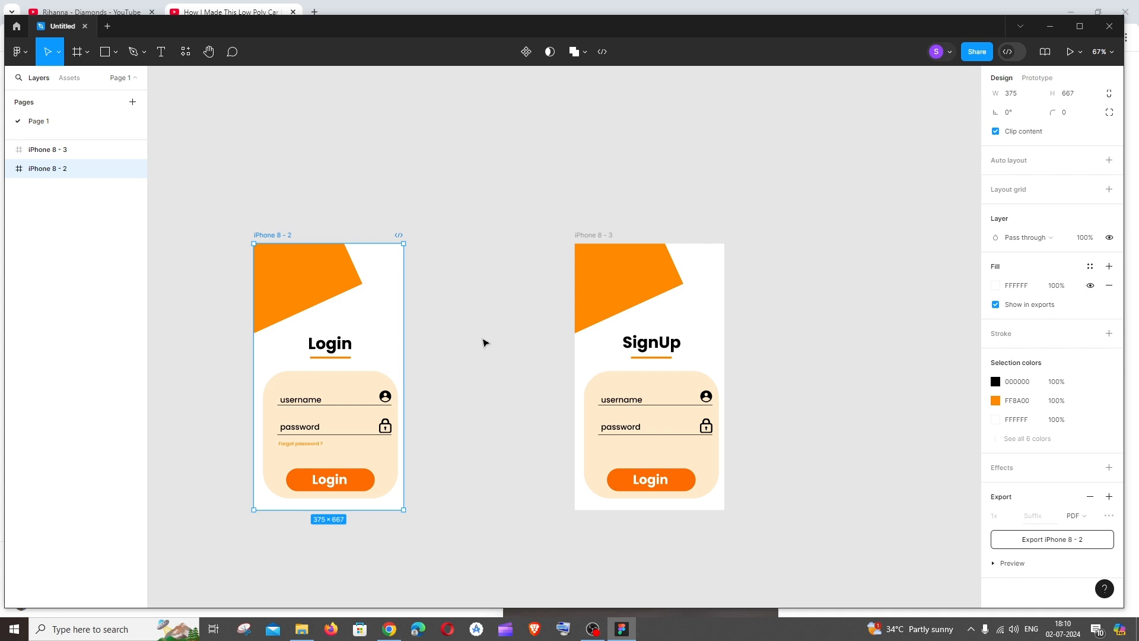
click(483, 441)
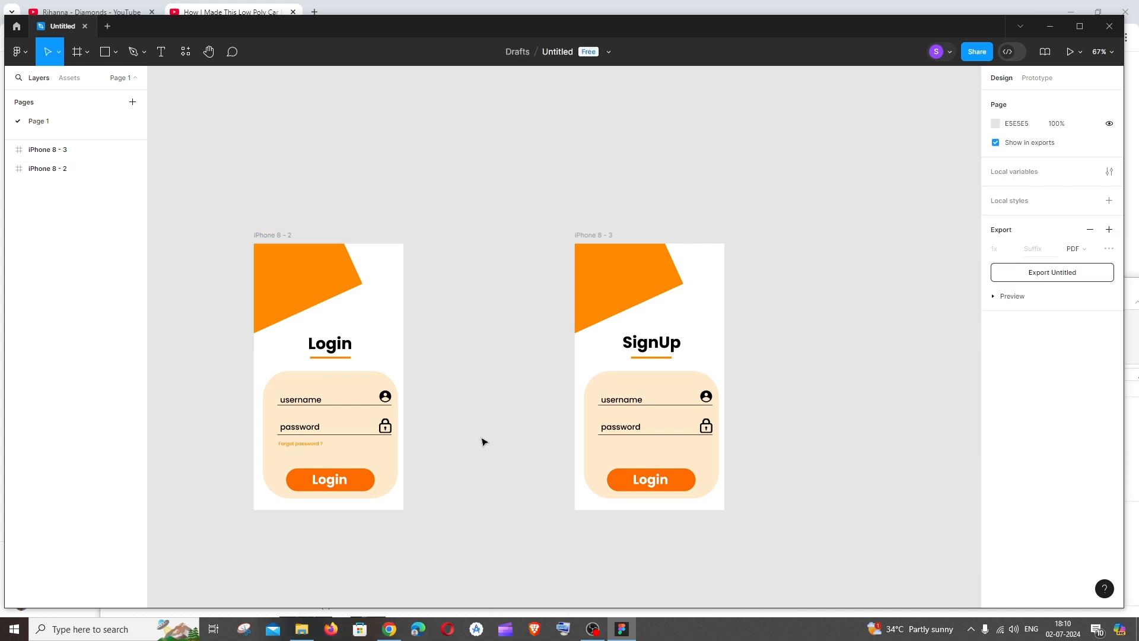
click(301, 629)
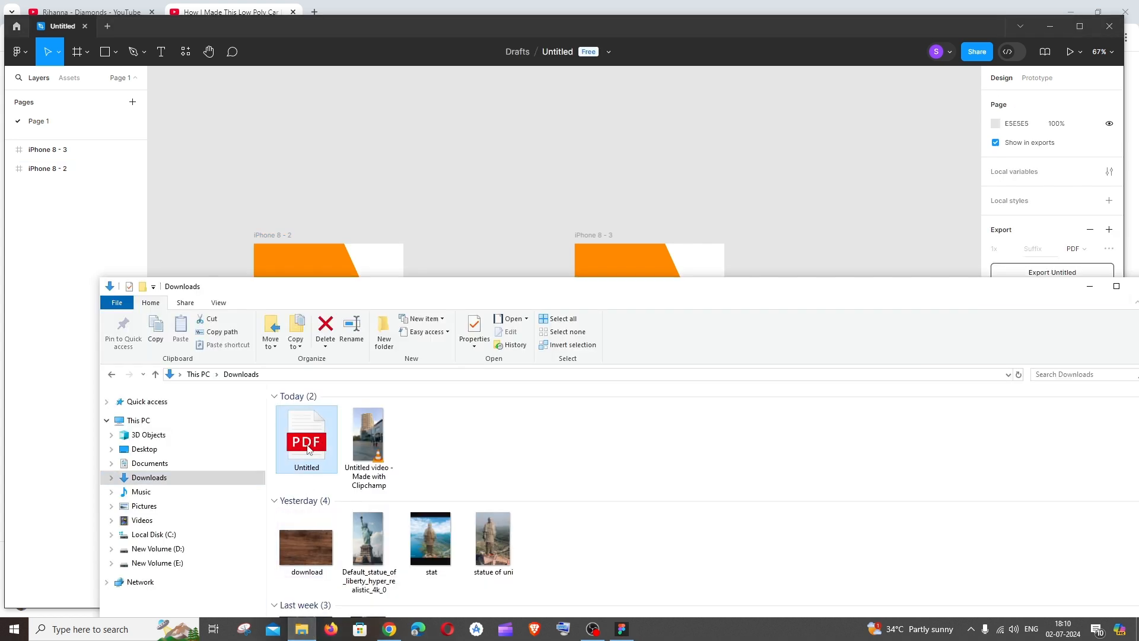
Open Untitled.pdf in Edge and highlight SignUp on page 2
double_click(306, 439)
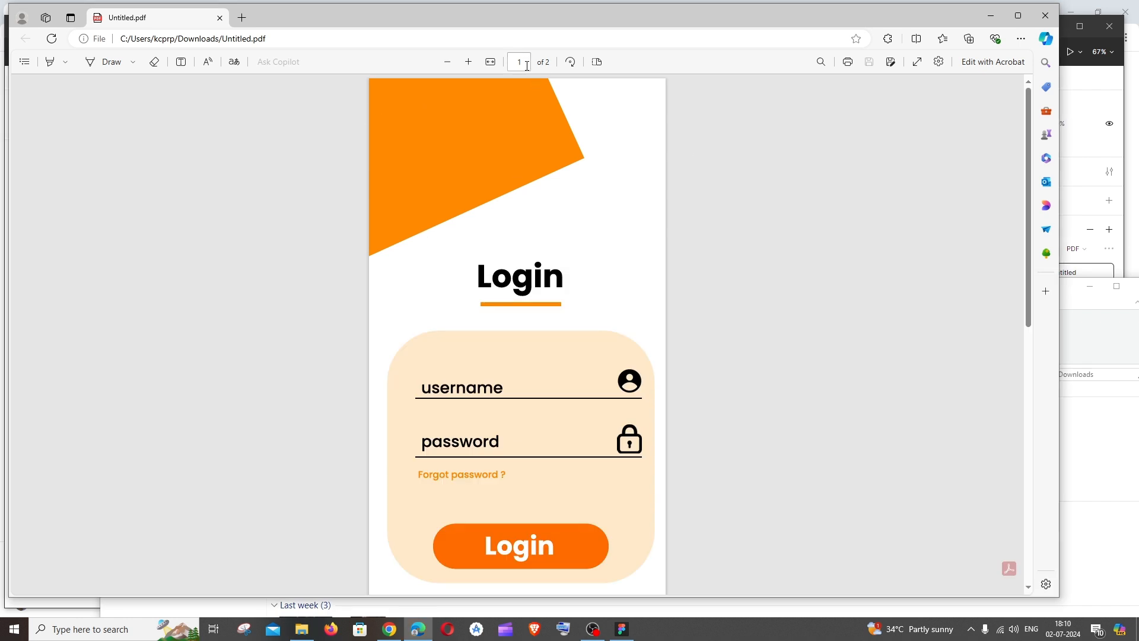
scroll(down, 3)
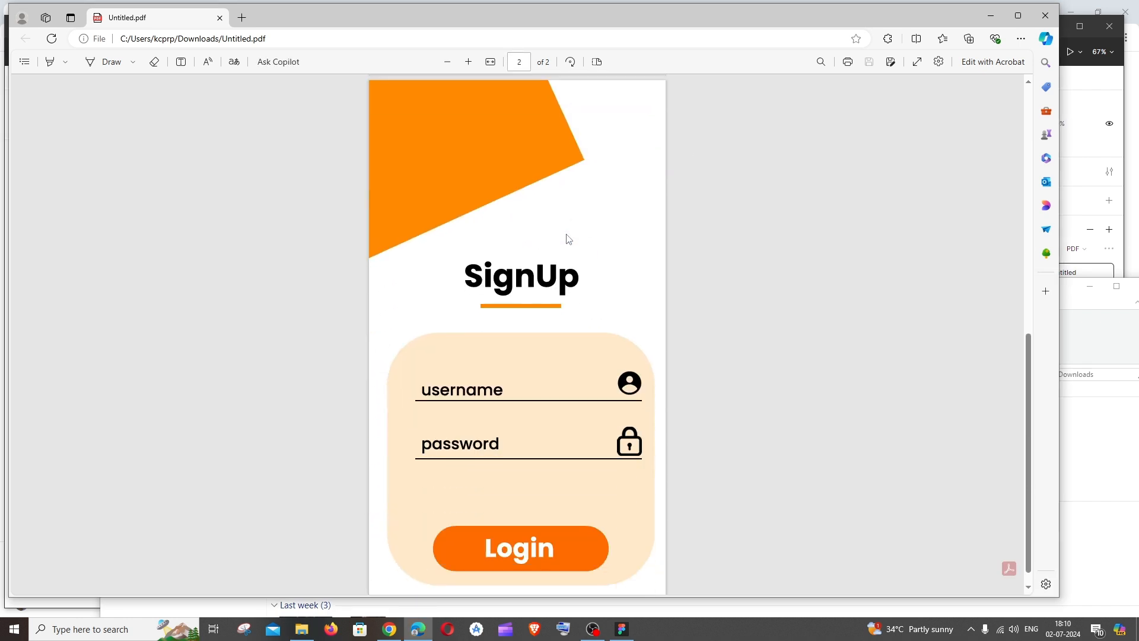
double_click(520, 277)
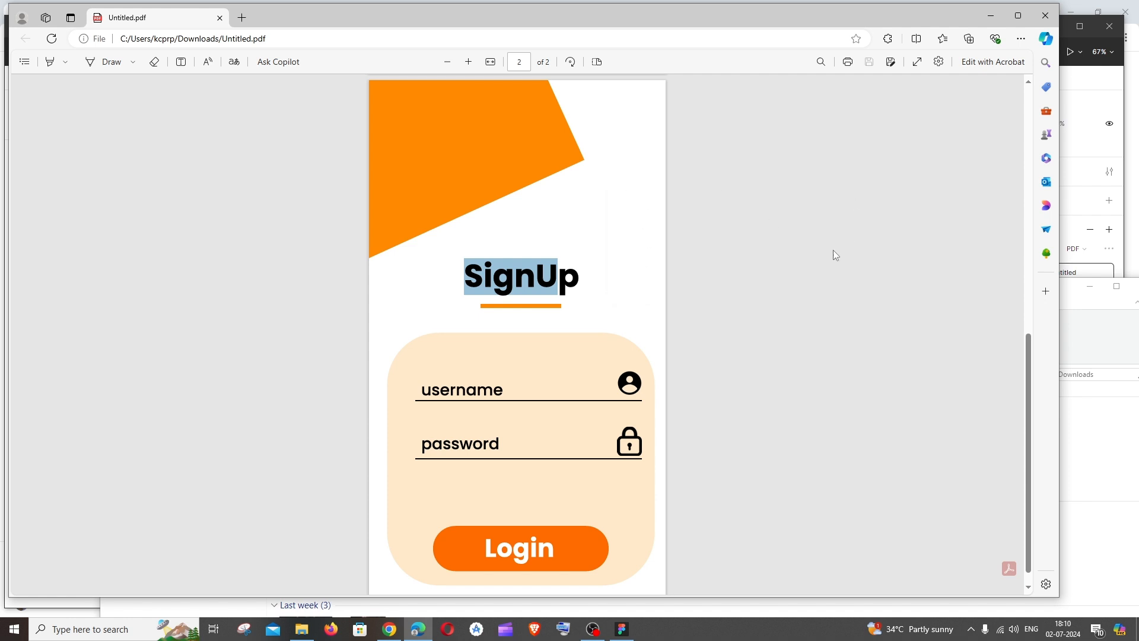
mouse_move(825, 264)
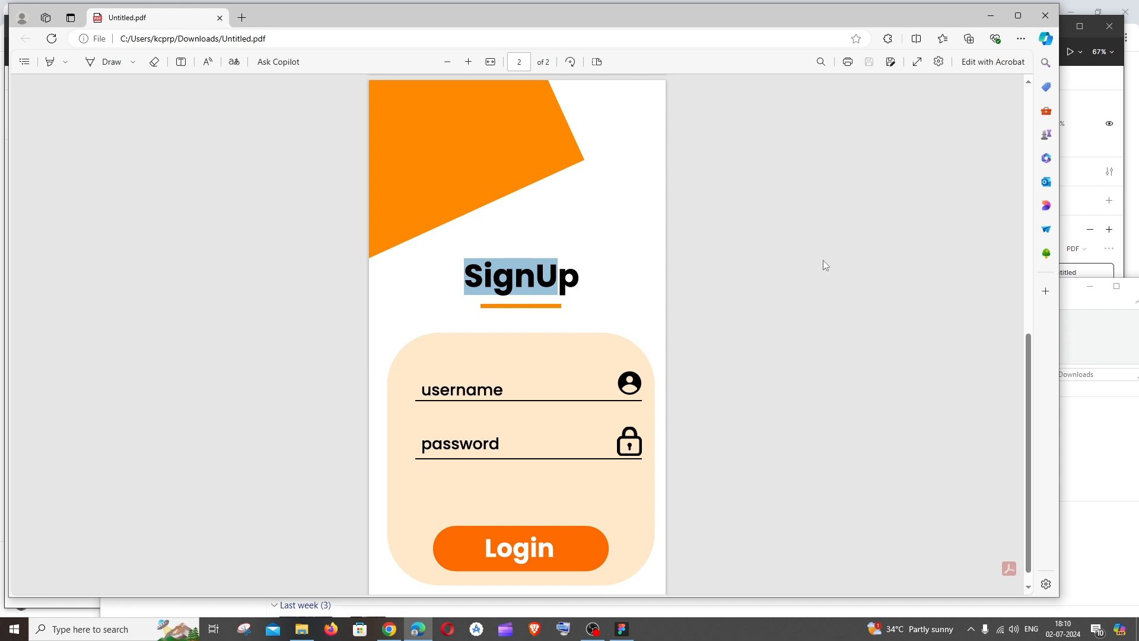
mouse_move(744, 441)
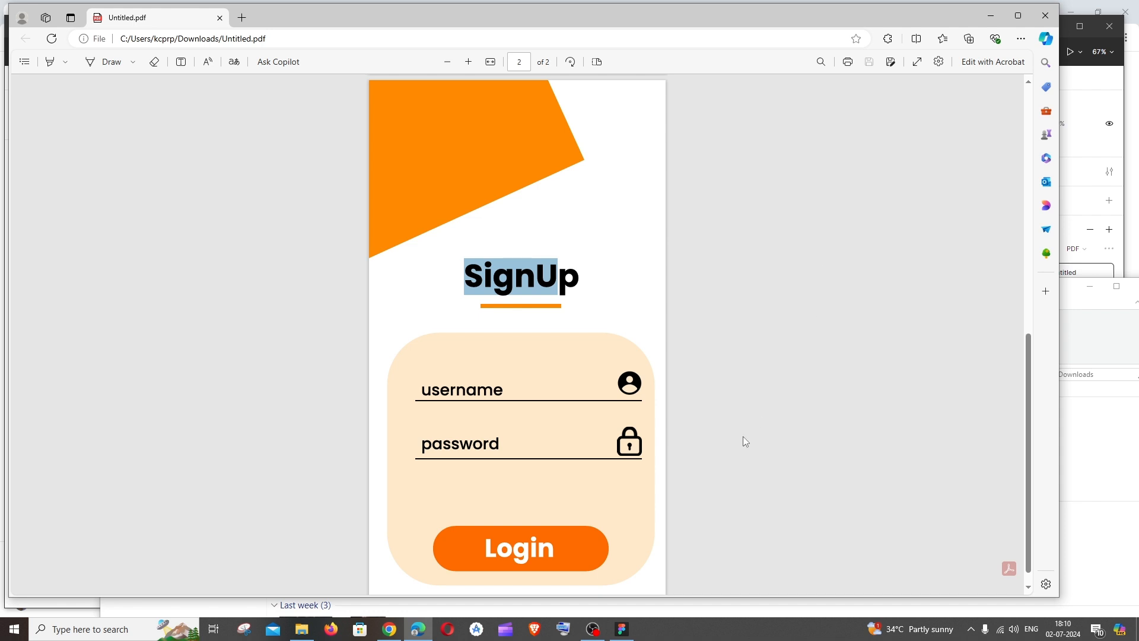